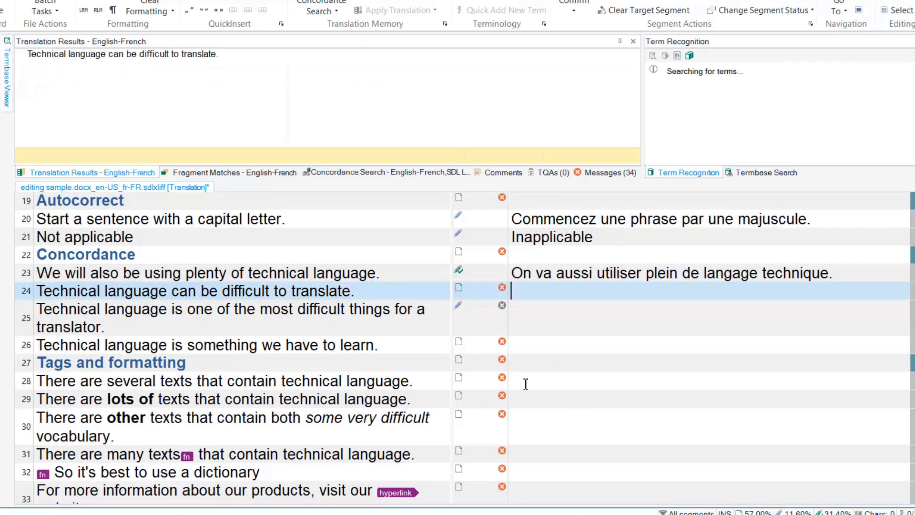
Run a concordance search on 'Technical language' from segment 24's source.
click(385, 173)
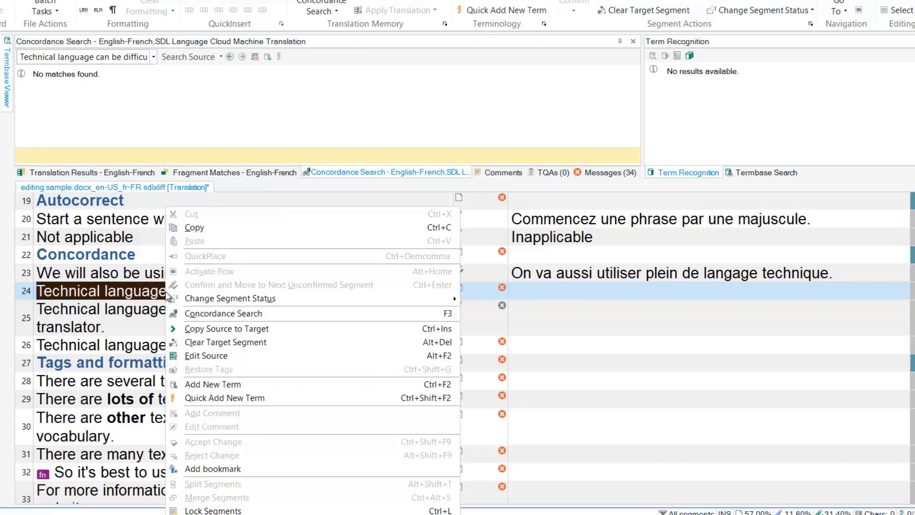
click(223, 314)
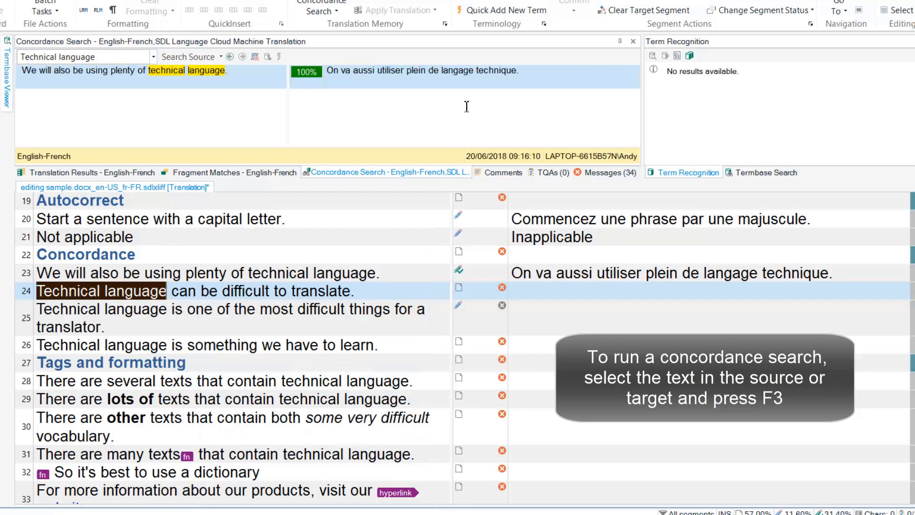
Put 'langage technique' from the French match into segment 24's target.
drag(442, 71, 516, 71)
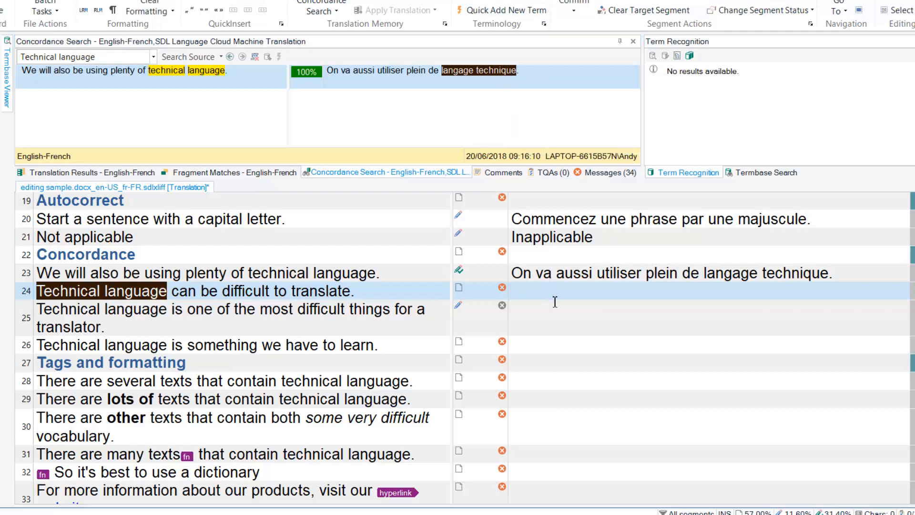
text(langage technique)
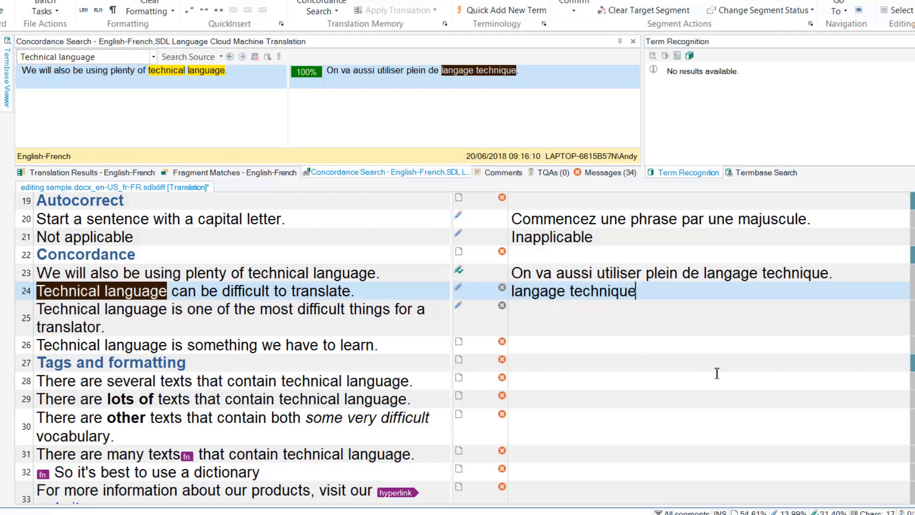